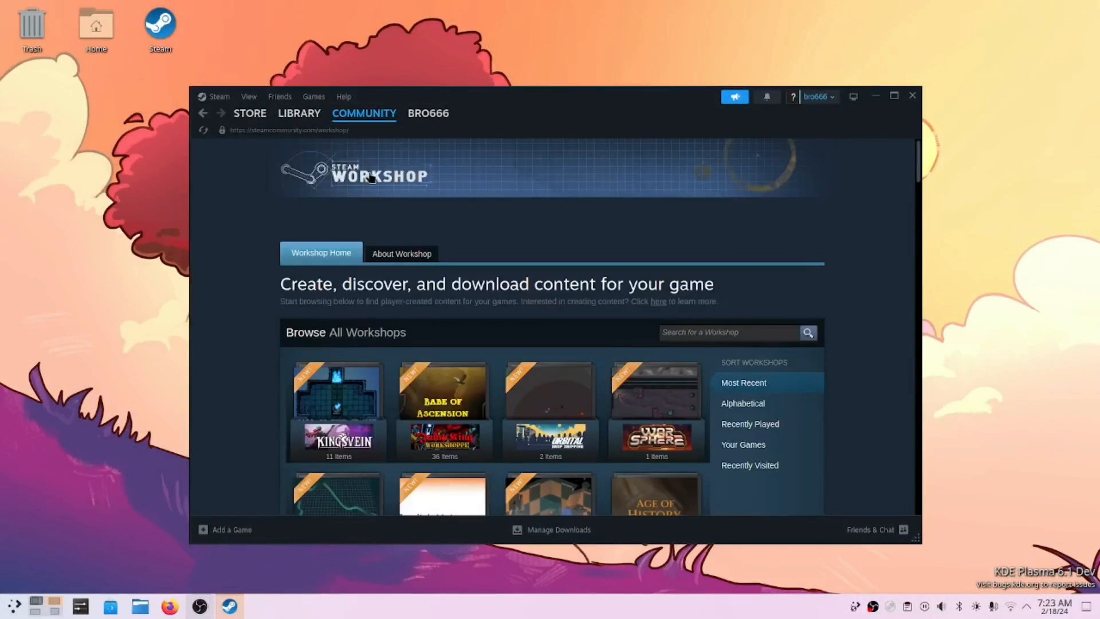
click(299, 113)
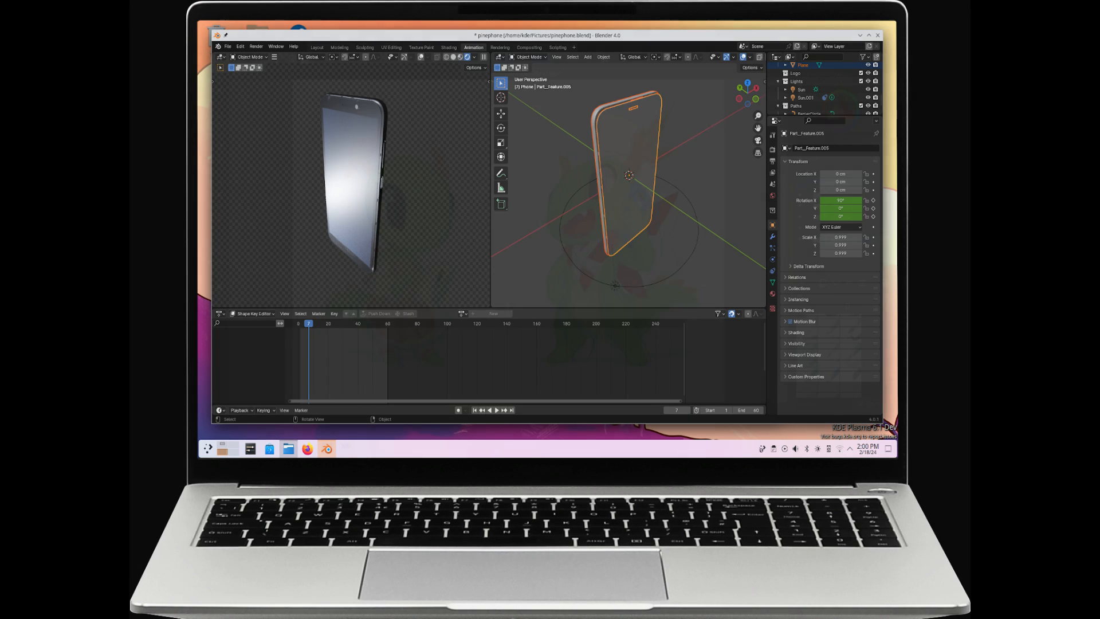
click(344, 448)
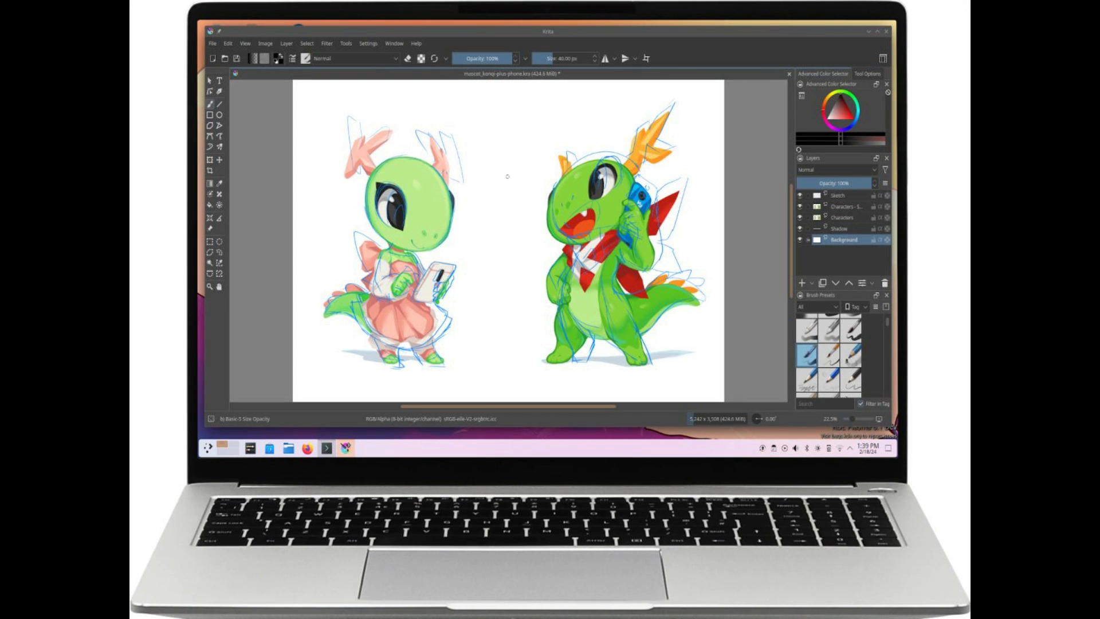